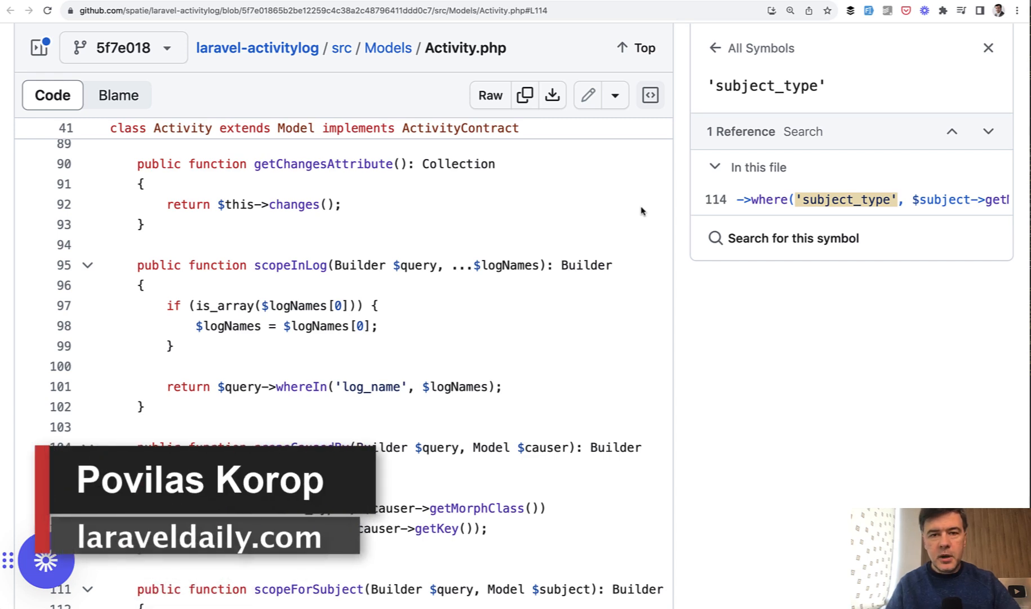
pyautogui.moveTo(450, 262)
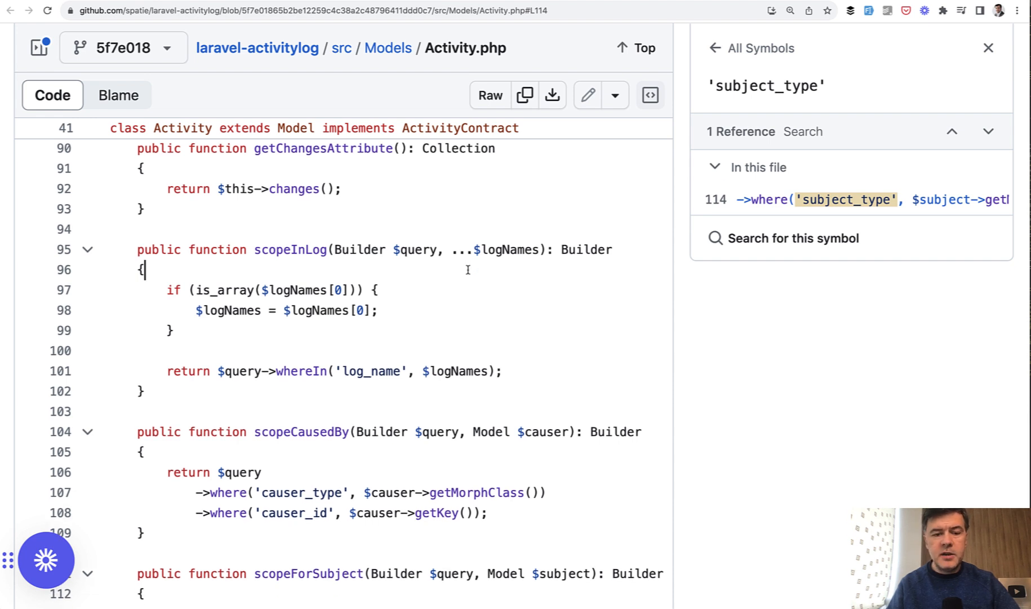
pyautogui.moveTo(346, 315)
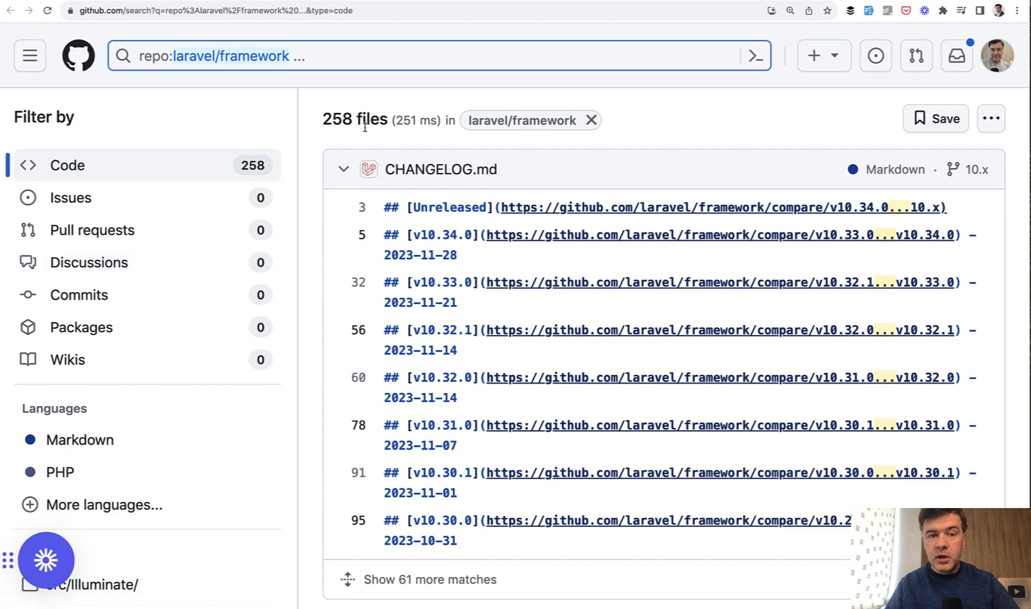
# Step: Scroll through the 258 laravel/framework code results for the three-dot operator
pyautogui.scroll(-3)
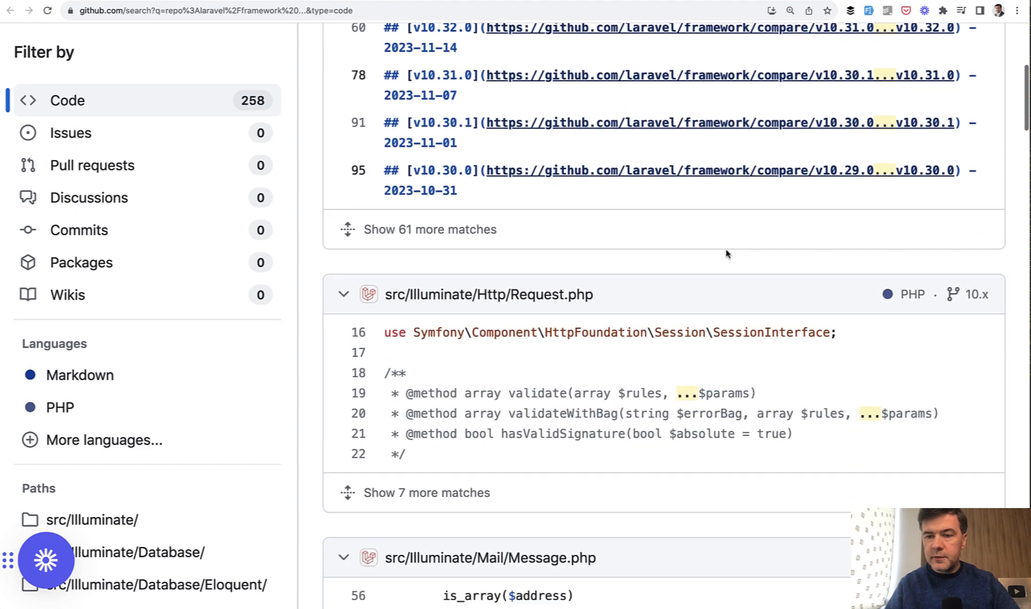
pyautogui.scroll(-3)
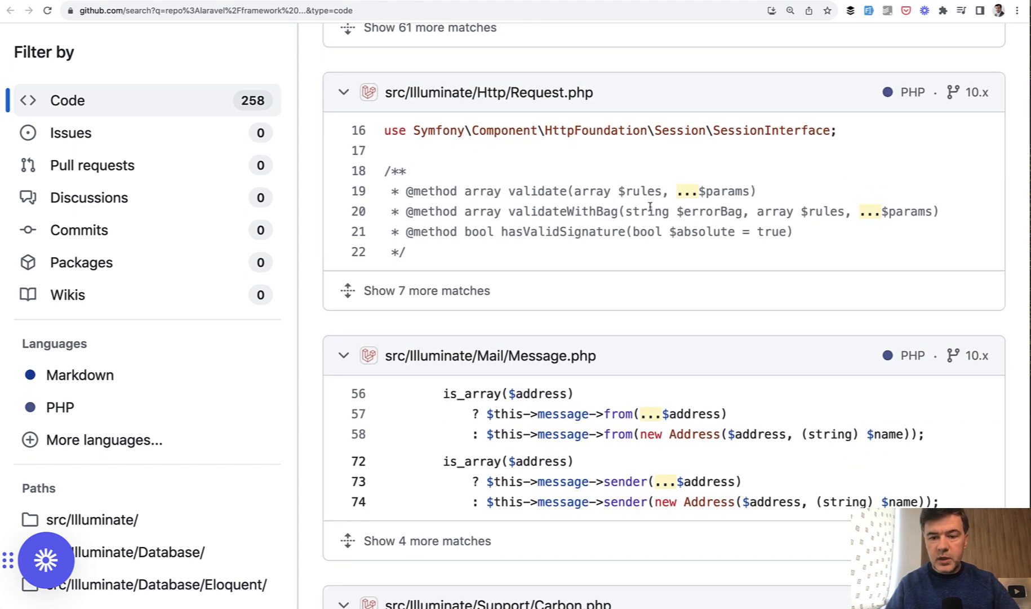
pyautogui.scroll(-3)
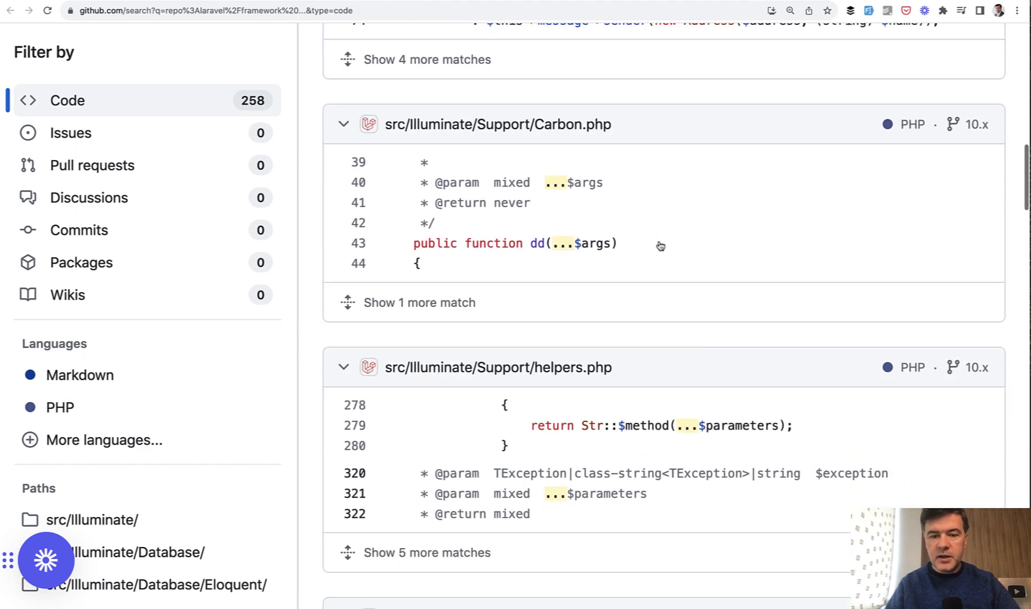
pyautogui.scroll(-3)
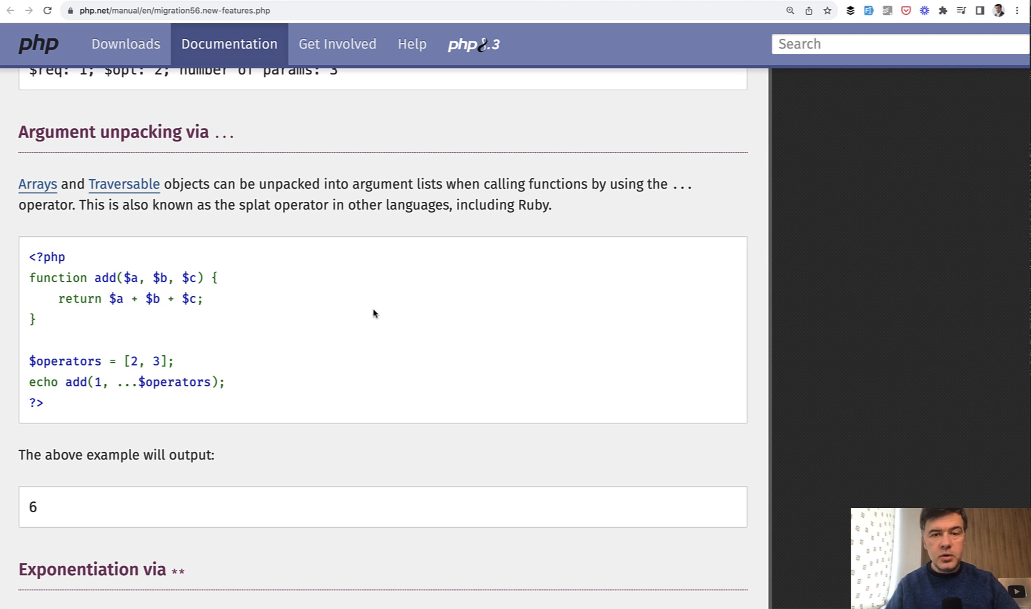
pyautogui.moveTo(239, 204)
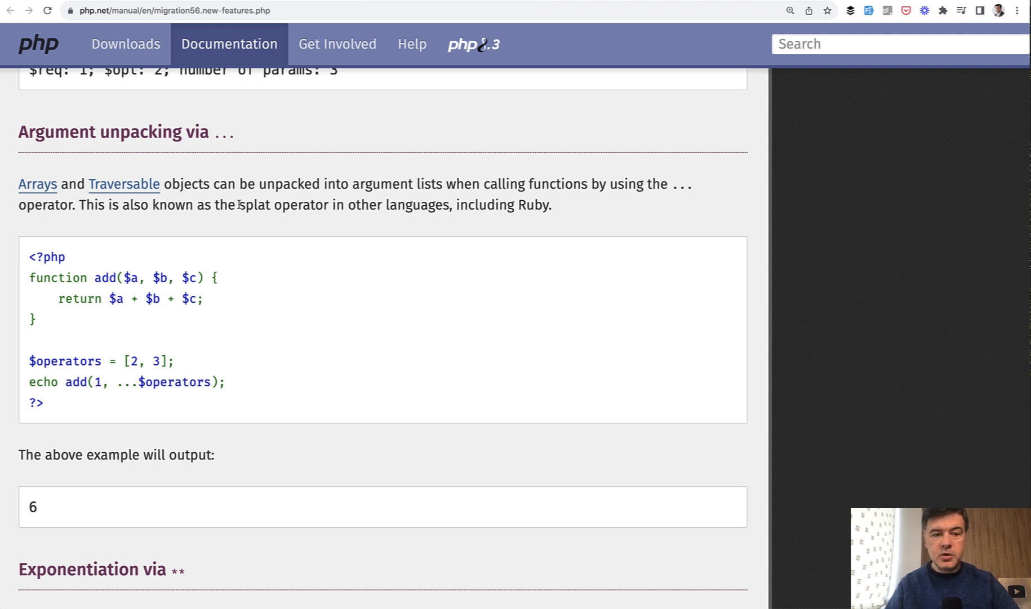
# Step: Highlight the three dots before $operators in the add(1, ...$operators) example
pyautogui.moveTo(237, 205); pyautogui.dragTo(333, 205)
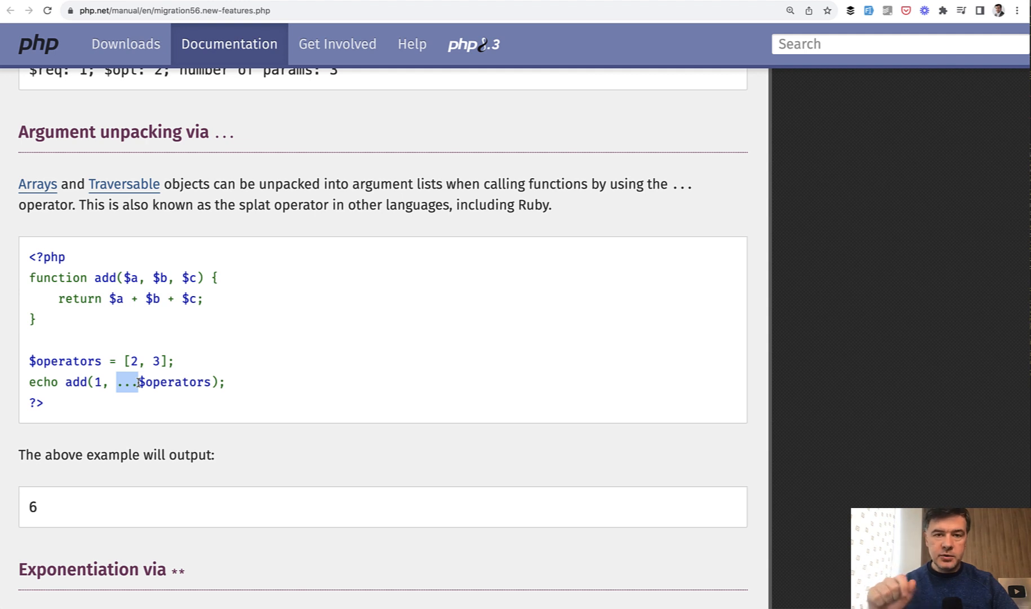
pyautogui.moveTo(174, 298)
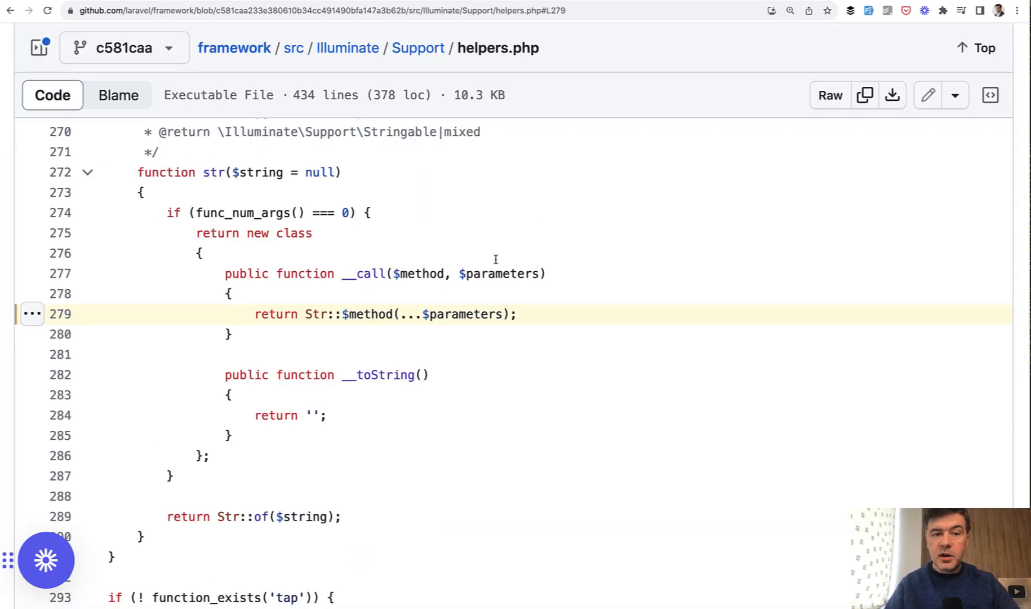
pyautogui.moveTo(374, 347)
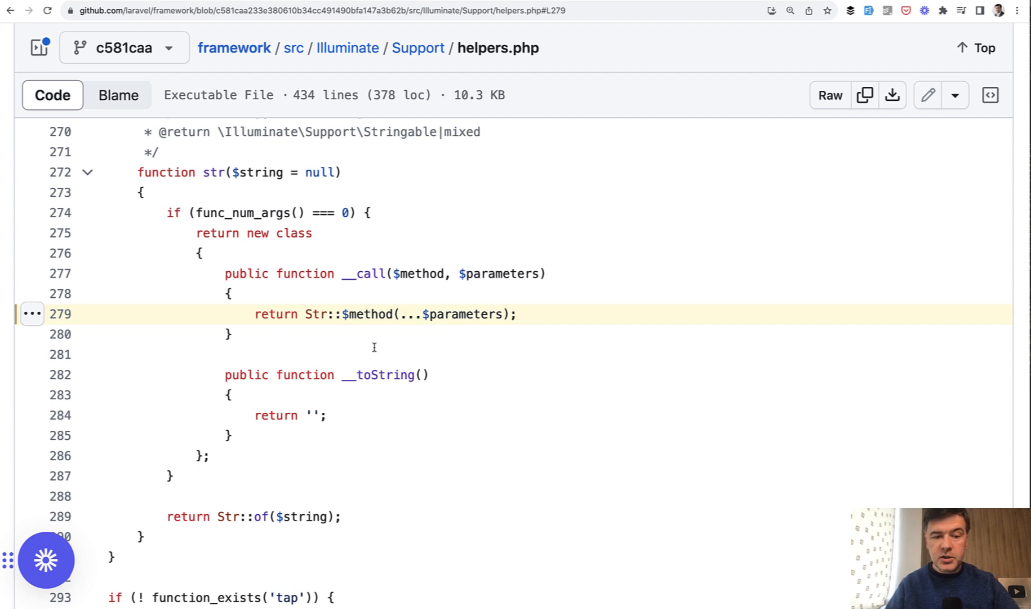
pyautogui.moveTo(350, 314)
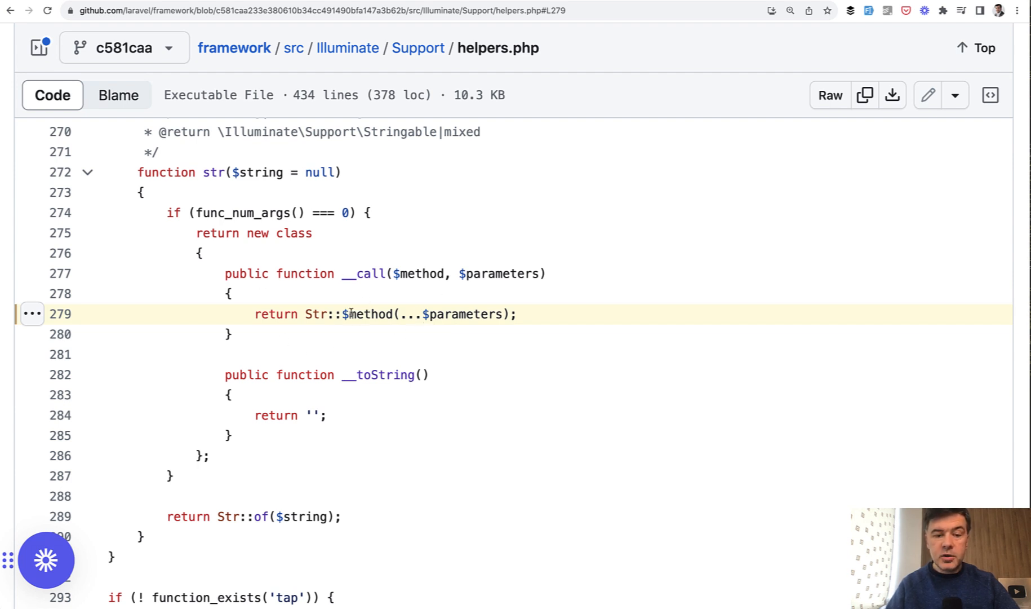
pyautogui.moveTo(372, 329)
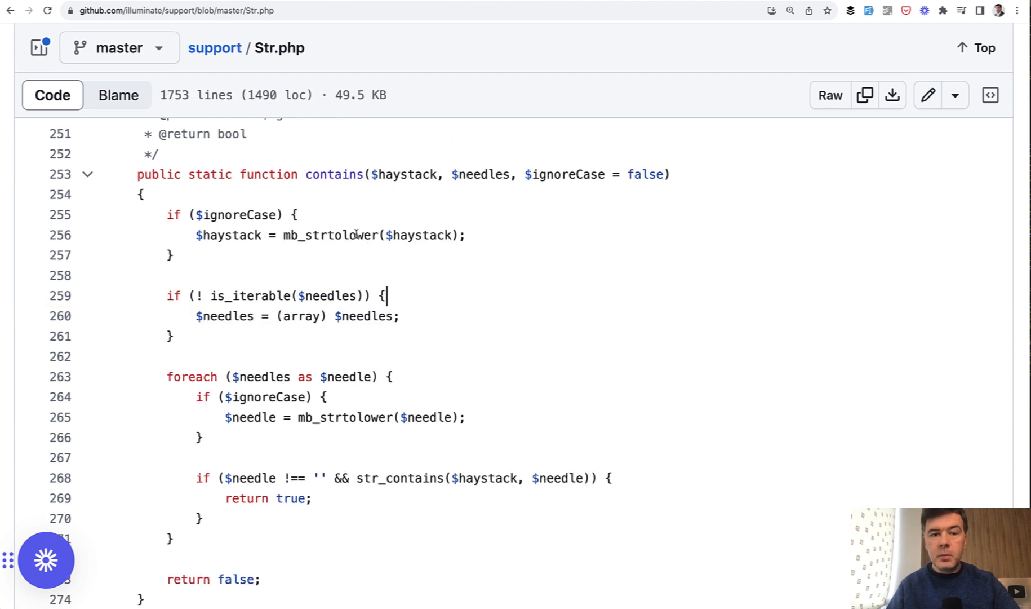
# Step: Show symbol references for $haystack and $needles in Str.php's contains() method
pyautogui.doubleClick(334, 175)
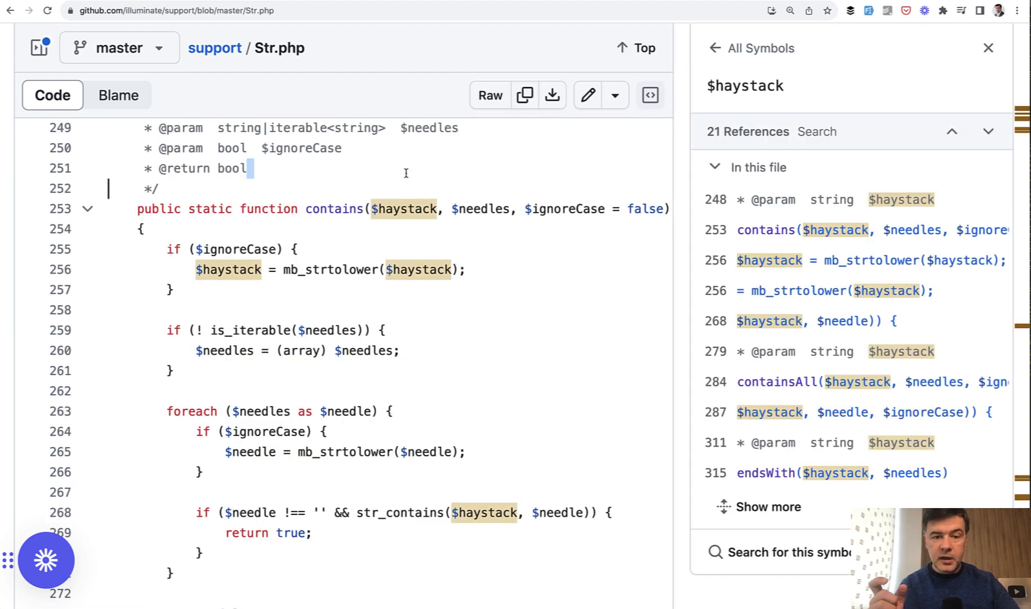
pyautogui.click(480, 208)
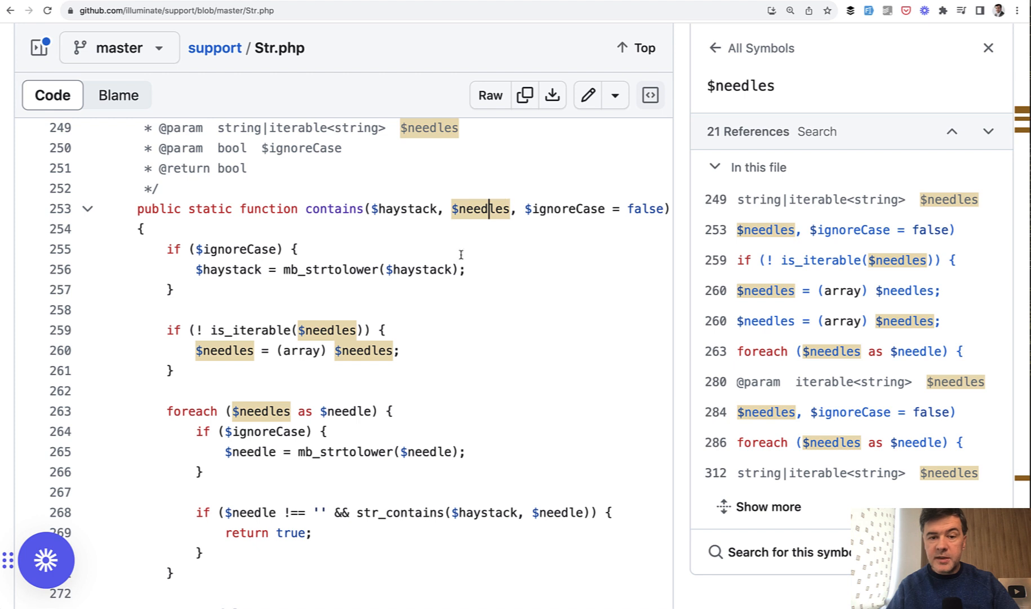
pyautogui.moveTo(442, 227)
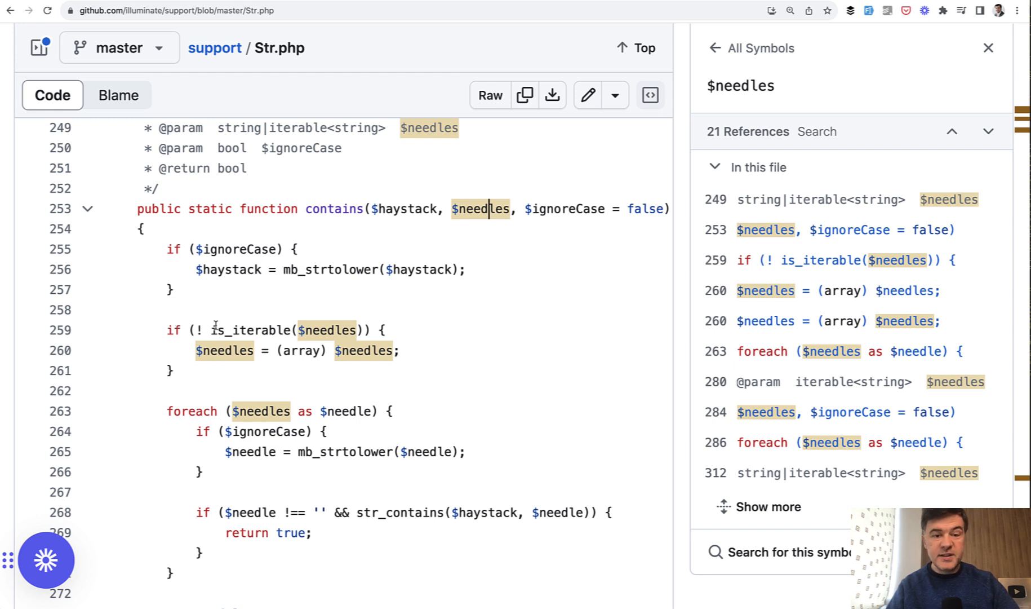
pyautogui.moveTo(390, 343)
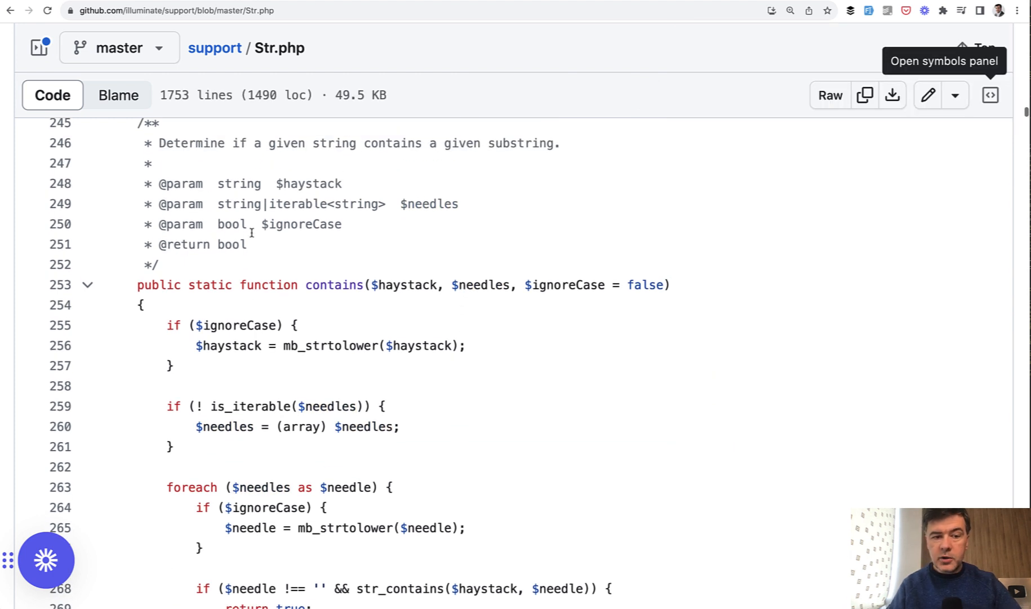
pyautogui.moveTo(398, 211)
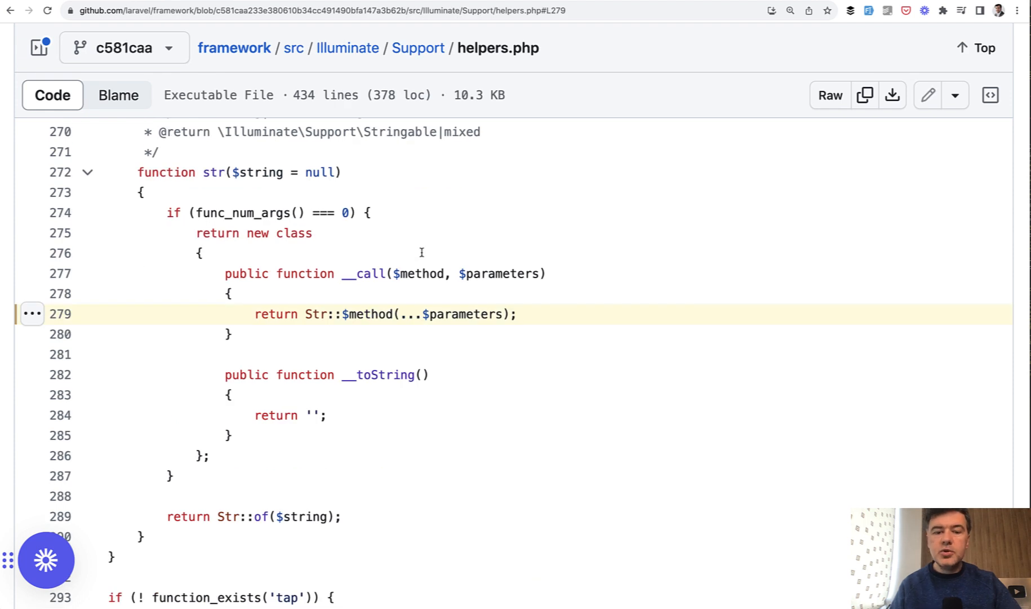
pyautogui.moveTo(535, 405)
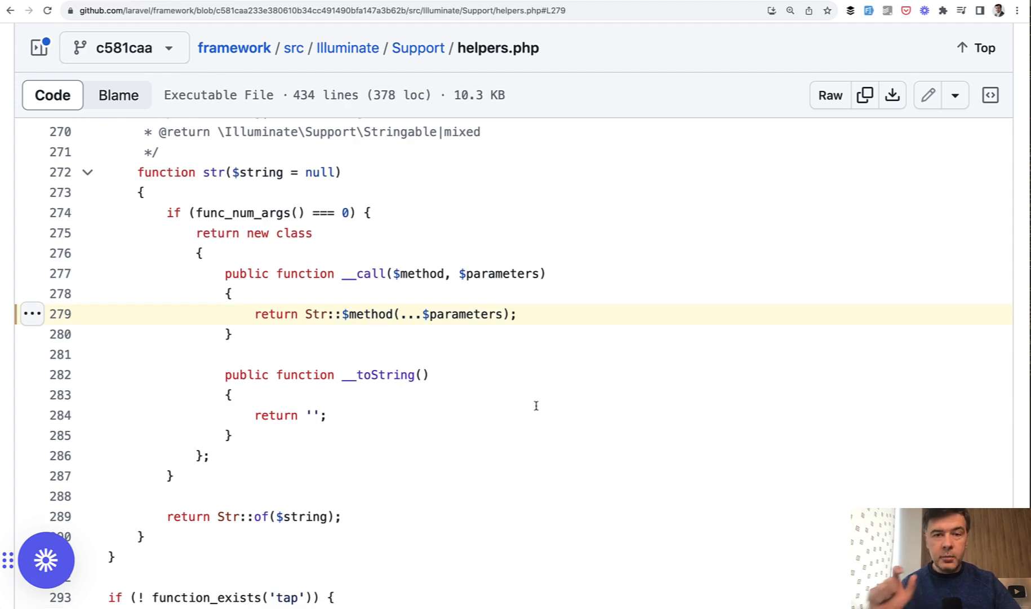